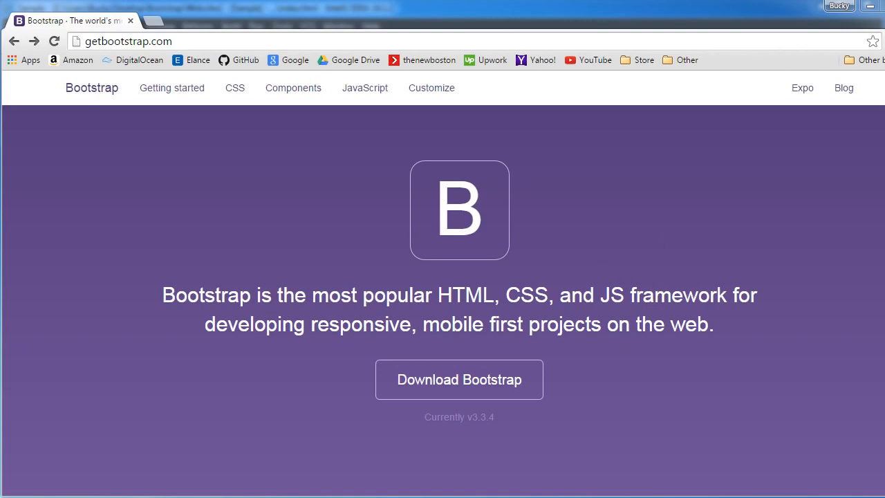
Scroll the homepage past the hero banner to the 'Designed for everyone, everywhere' section.
scroll("down", 3)
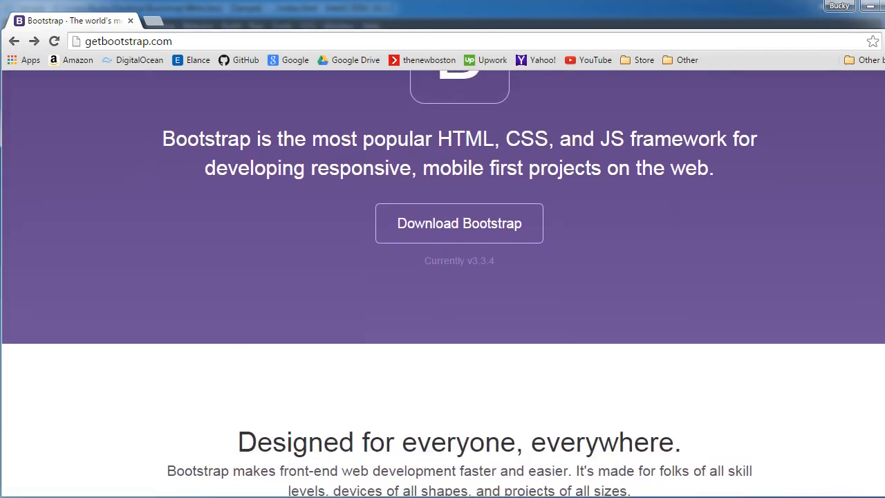
scroll("down", 3)
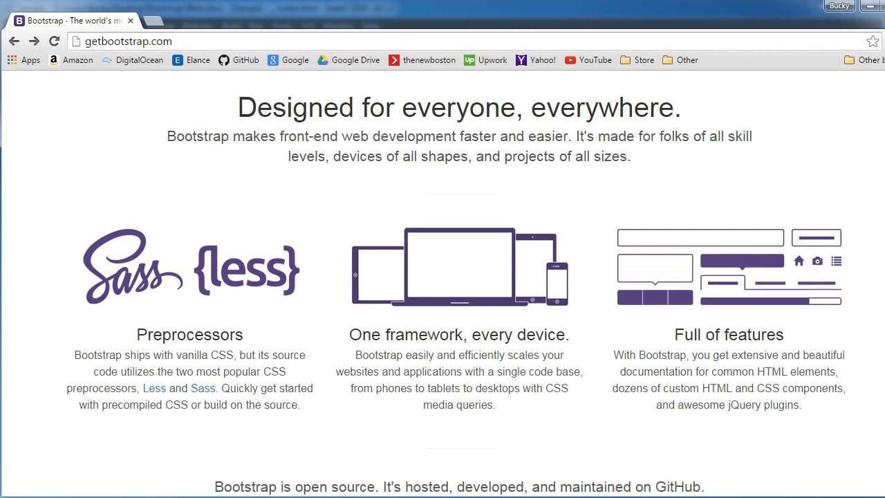
scroll("down", 3)
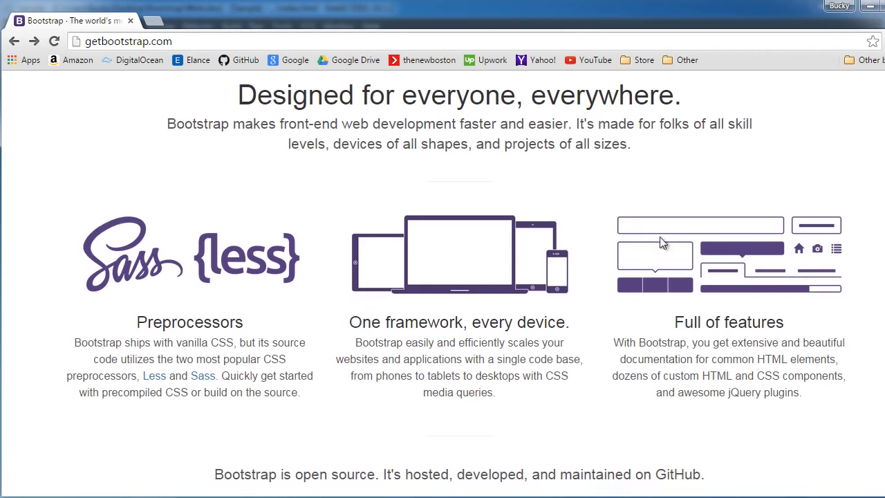
mouse_move(512, 234)
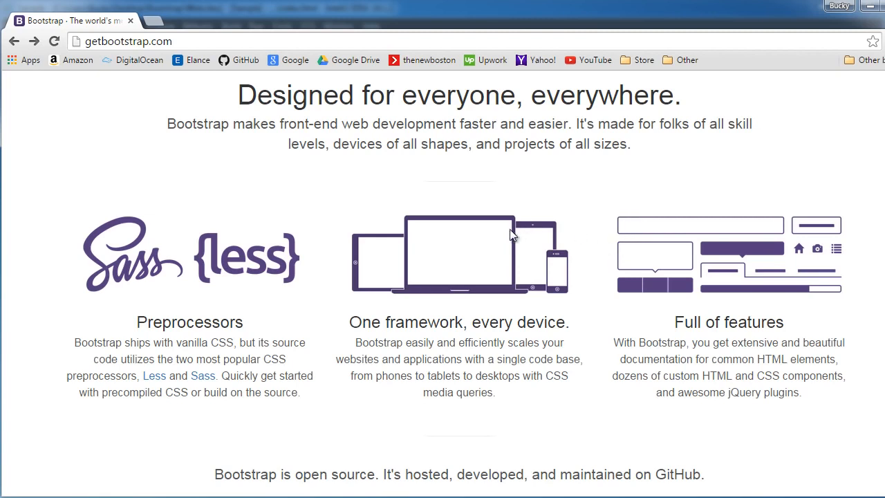
mouse_move(475, 279)
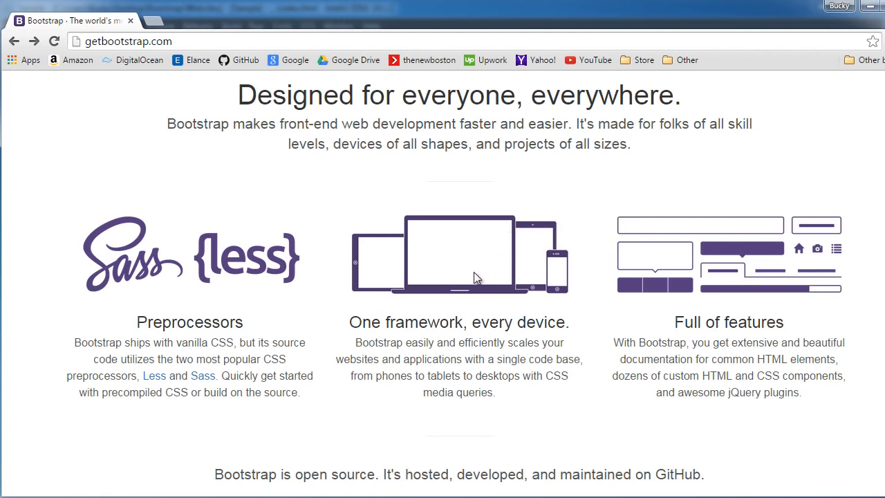
mouse_move(568, 280)
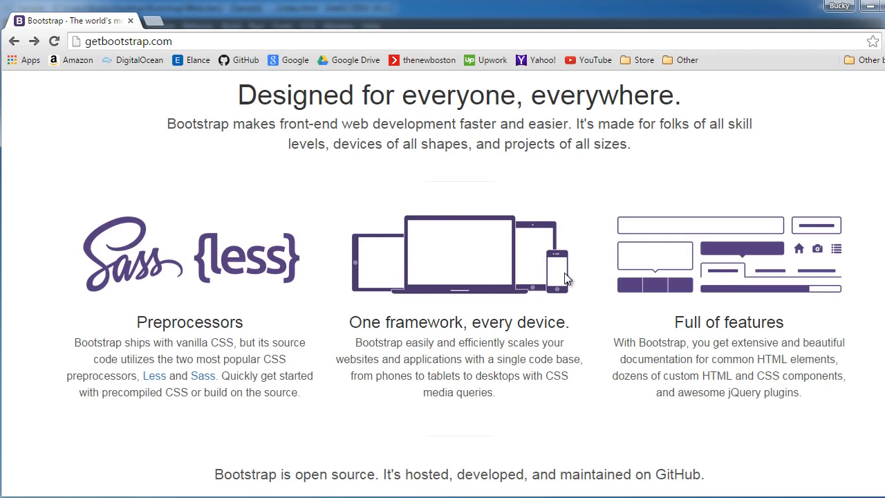
mouse_move(556, 284)
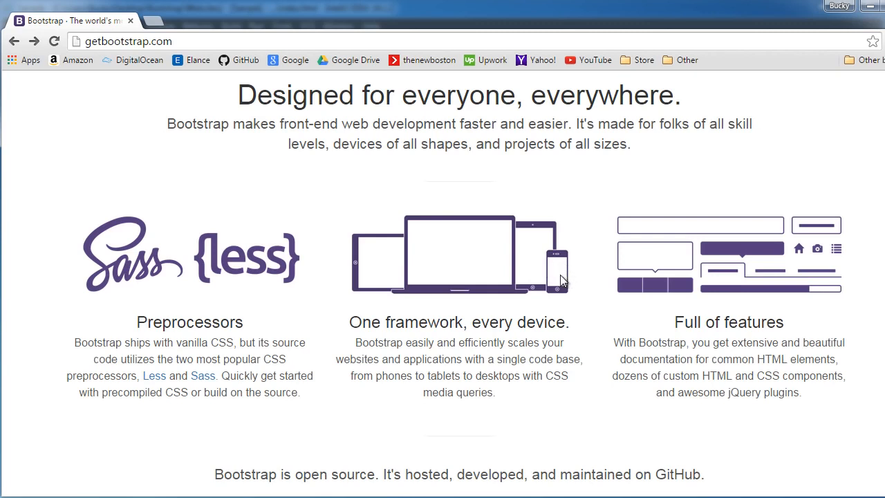
mouse_move(487, 241)
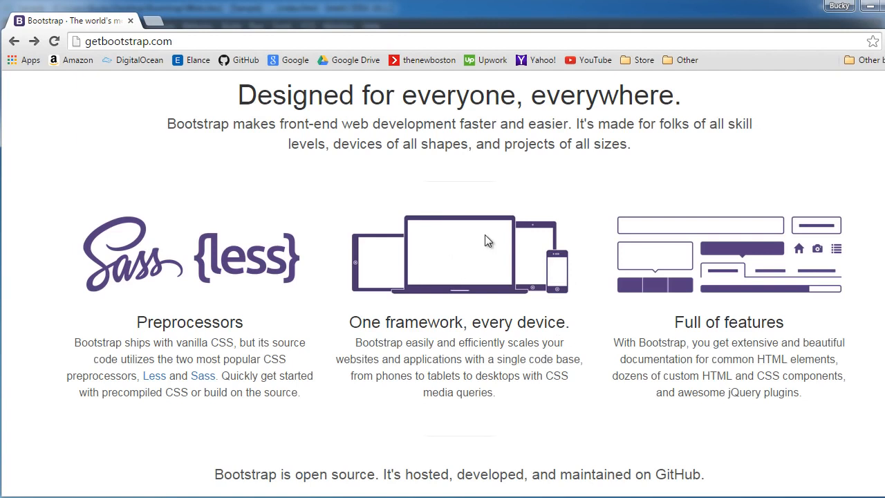
mouse_move(460, 274)
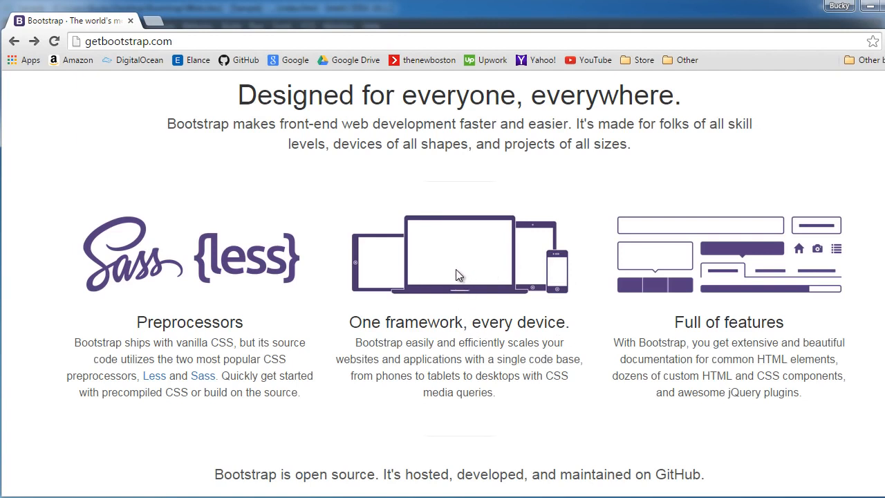
mouse_move(465, 269)
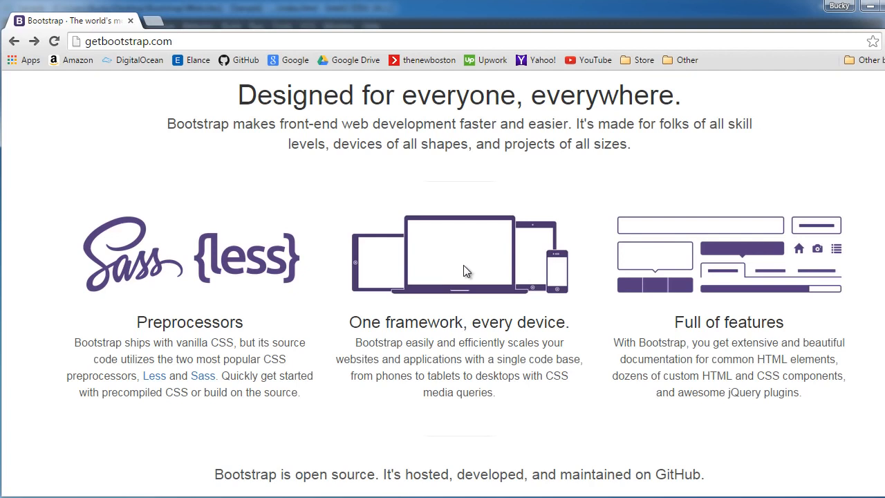
mouse_move(511, 277)
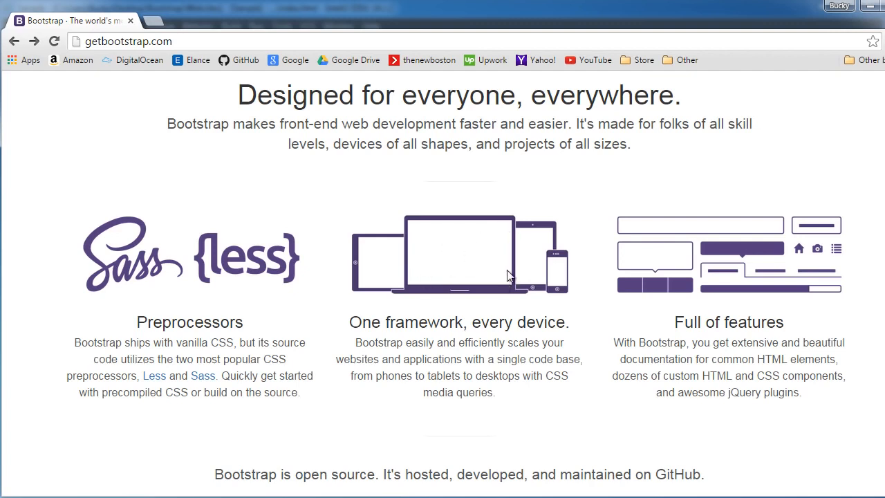
mouse_move(567, 279)
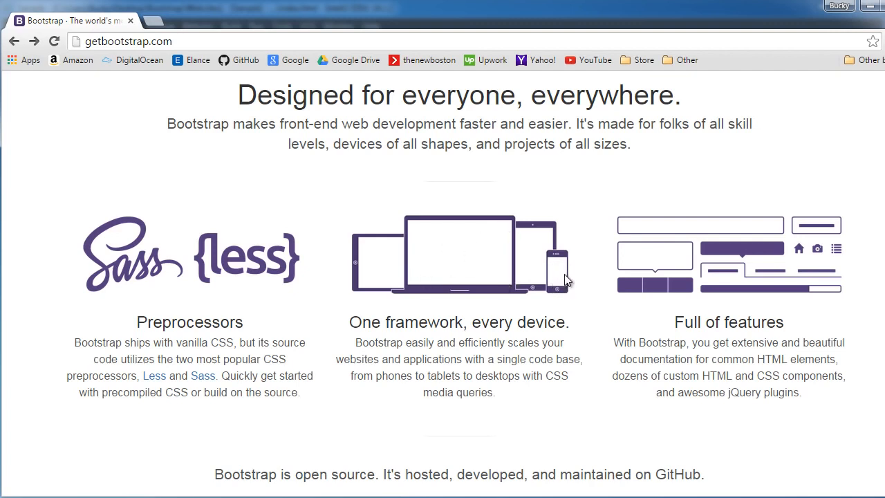
mouse_move(532, 303)
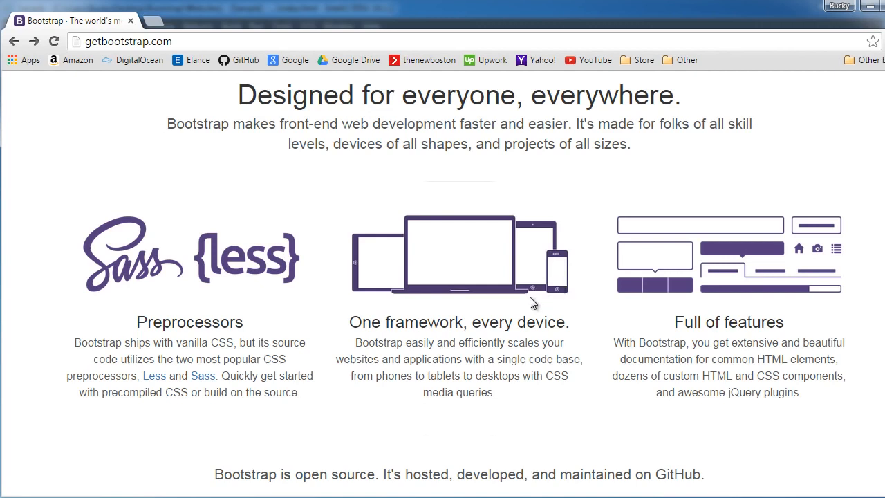
mouse_move(527, 316)
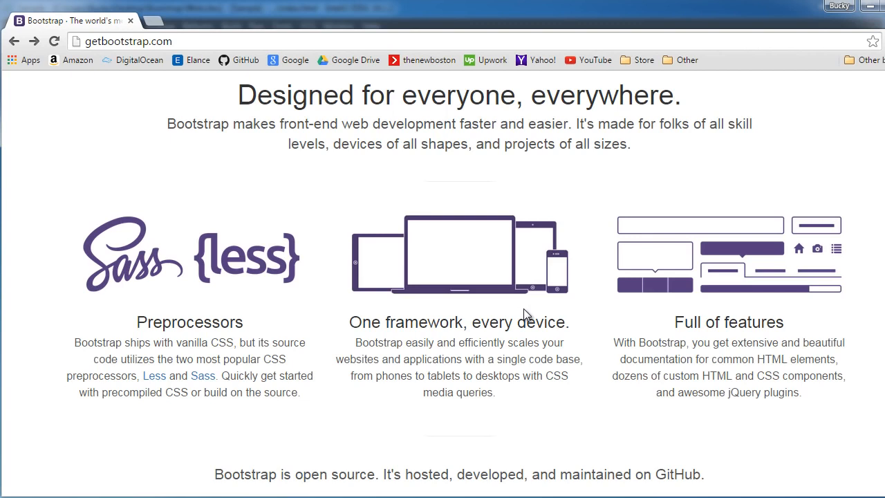
Review the 'Built with Bootstrap' showcase, then scroll back to the top hero section.
scroll("down", 3)
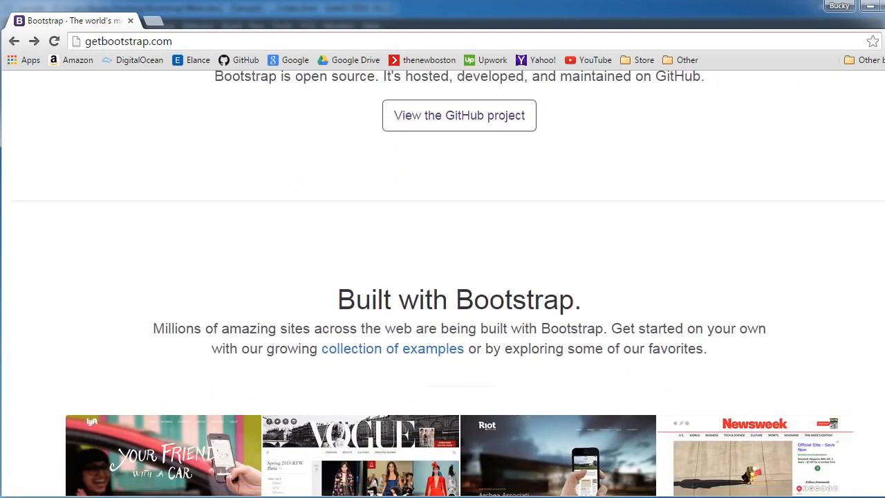
scroll("down", 3)
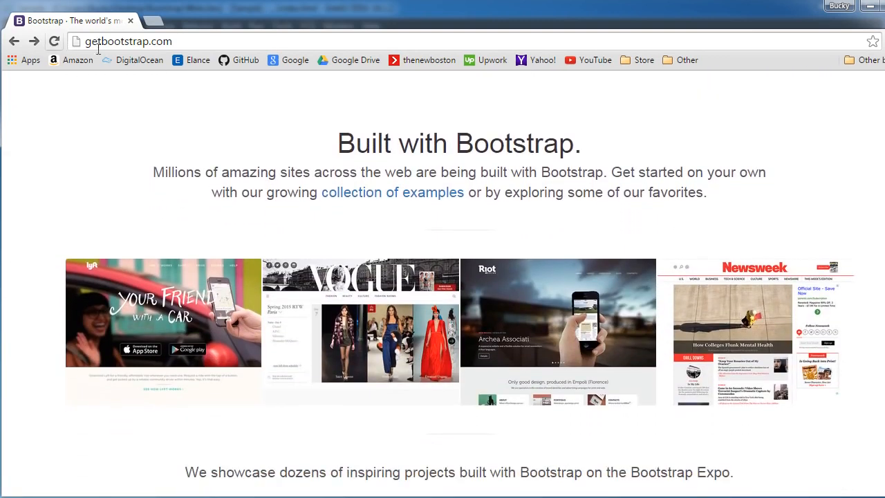
mouse_move(179, 326)
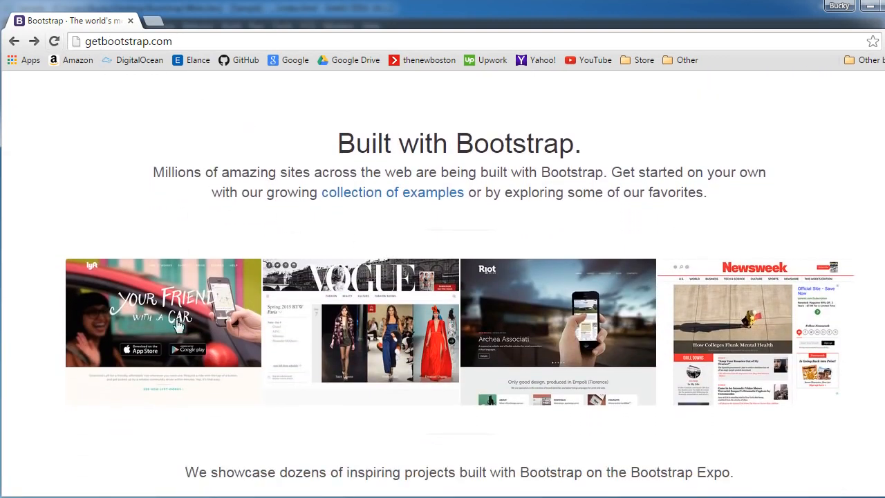
mouse_move(182, 219)
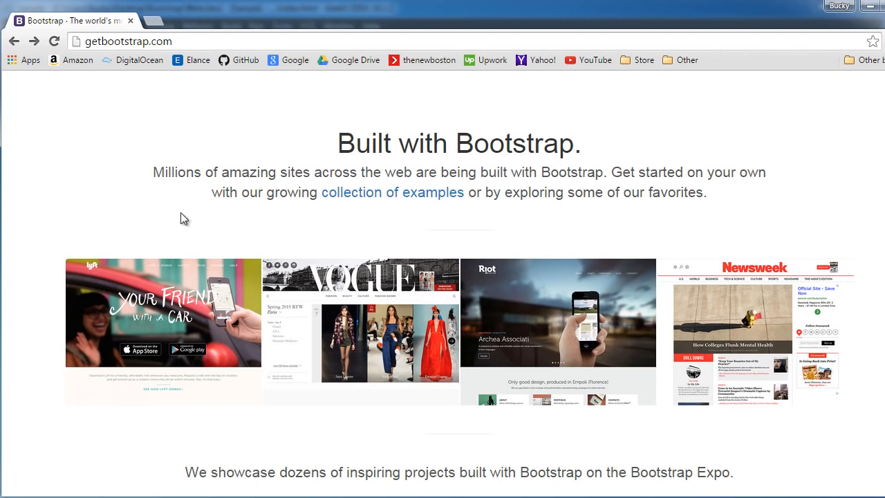
mouse_move(270, 270)
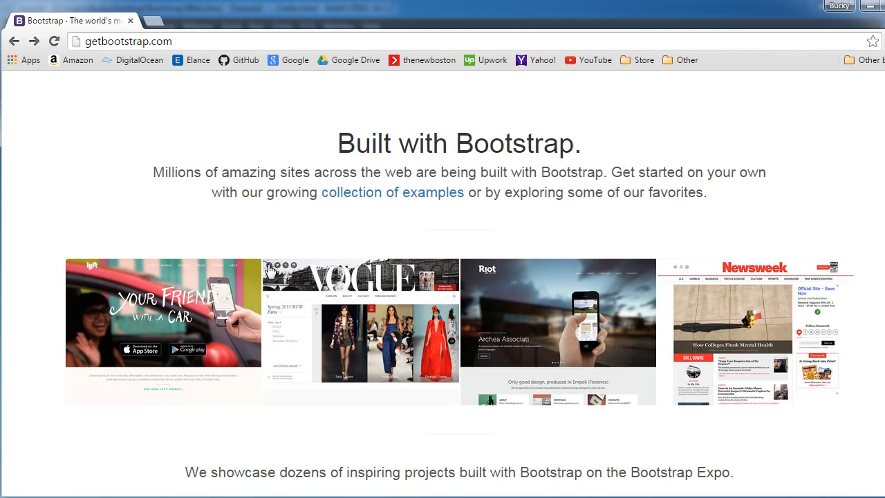
mouse_move(97, 331)
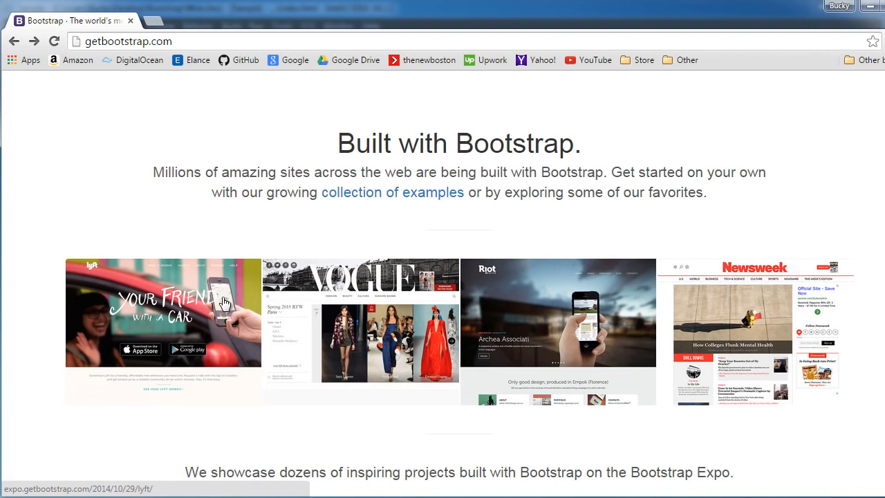
mouse_move(234, 304)
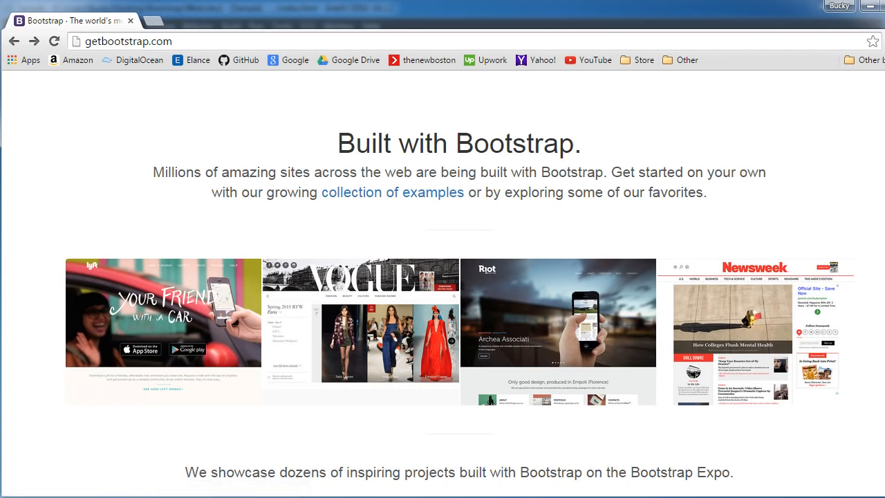
scroll("up", 3)
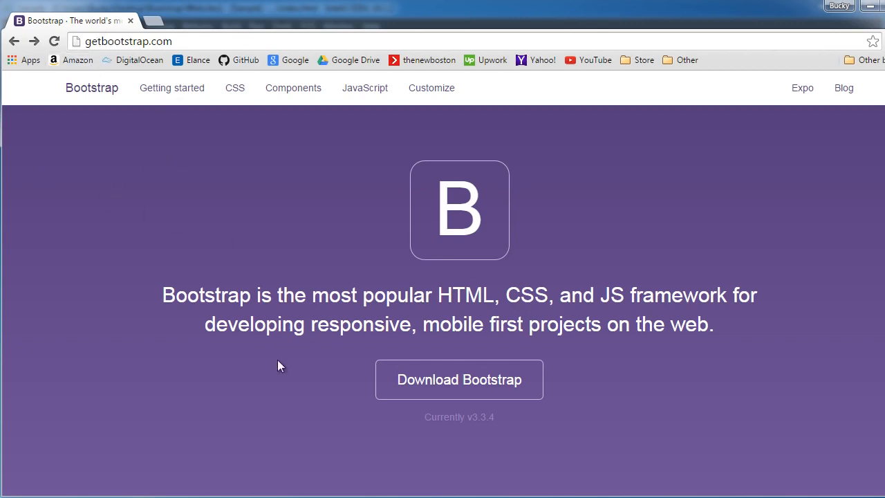
mouse_move(460, 379)
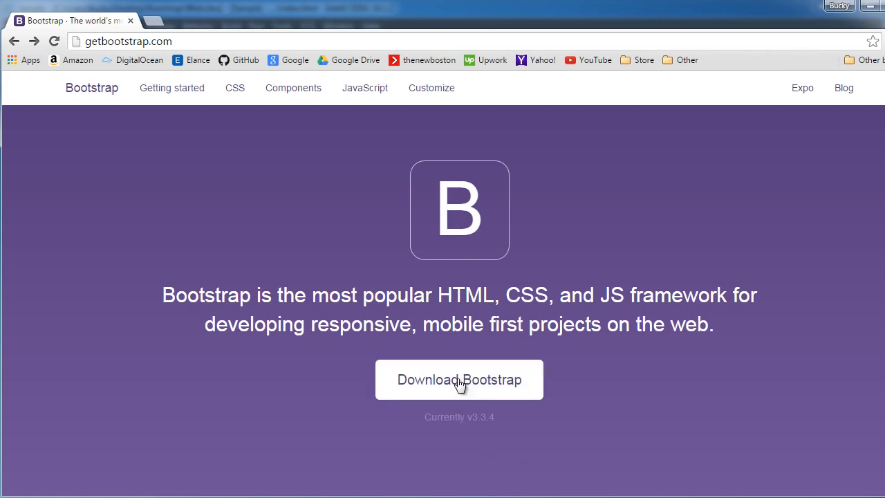
From the Getting started page, download the compiled bootstrap-3.3.4-dist.zip package.
left_click(460, 379)
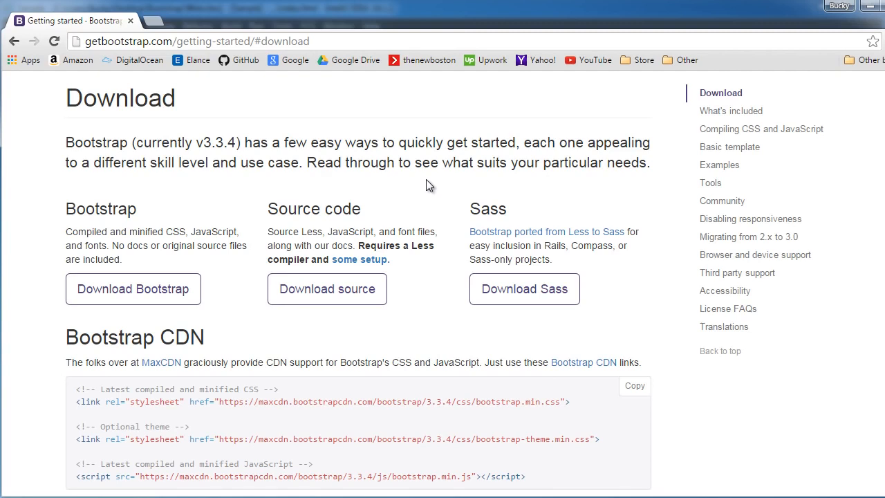
mouse_move(427, 186)
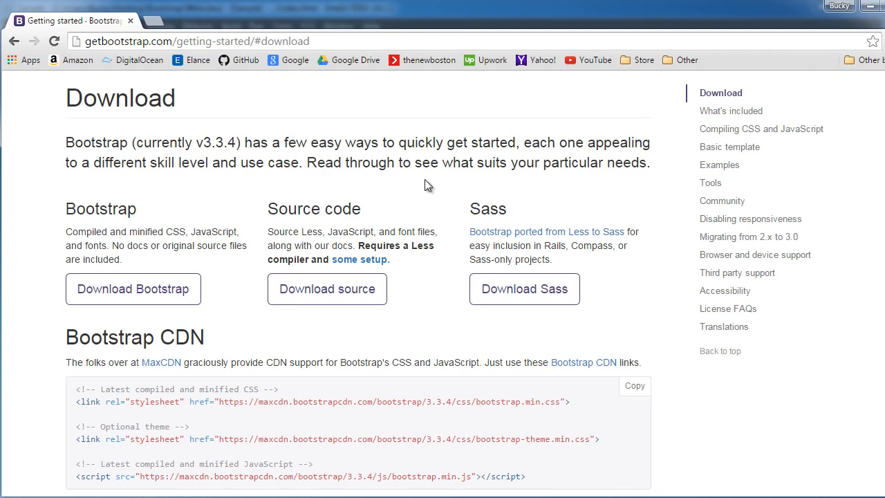
mouse_move(102, 356)
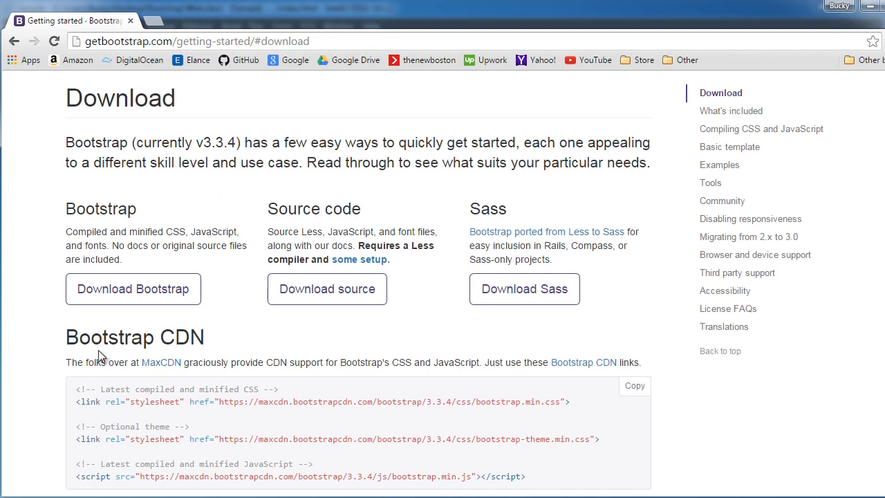
left_click(133, 289)
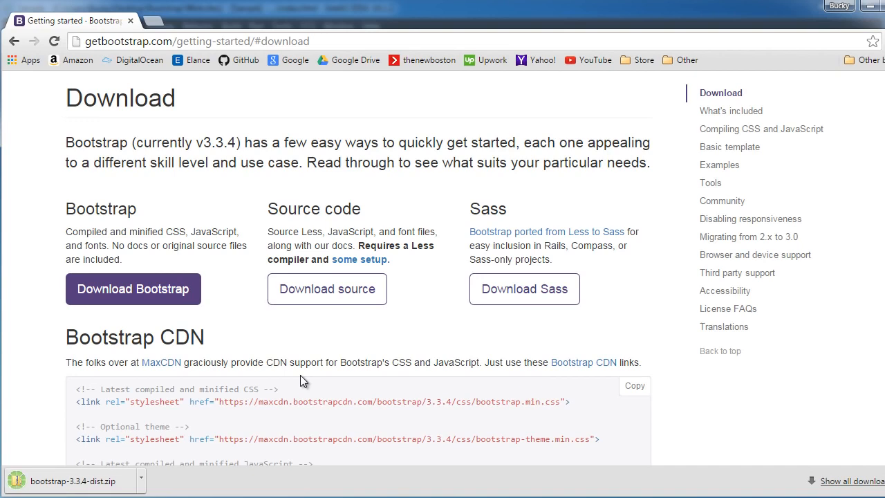
mouse_move(175, 282)
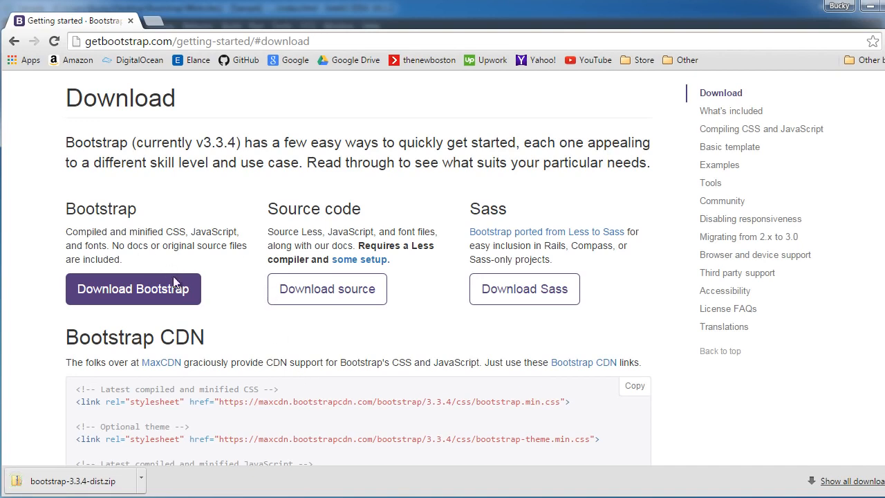
mouse_move(157, 414)
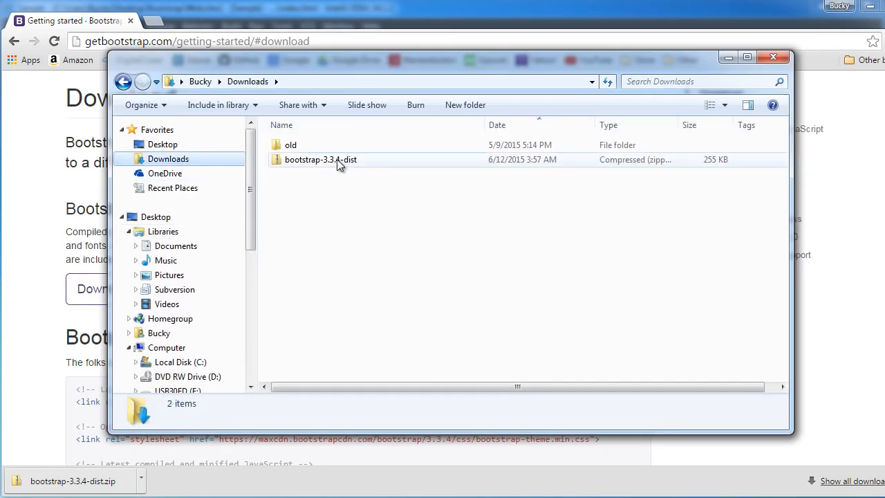
Extract bootstrap-3.3.4-dist.zip into Downloads and open its folder showing css, fonts and js.
left_click(321, 160)
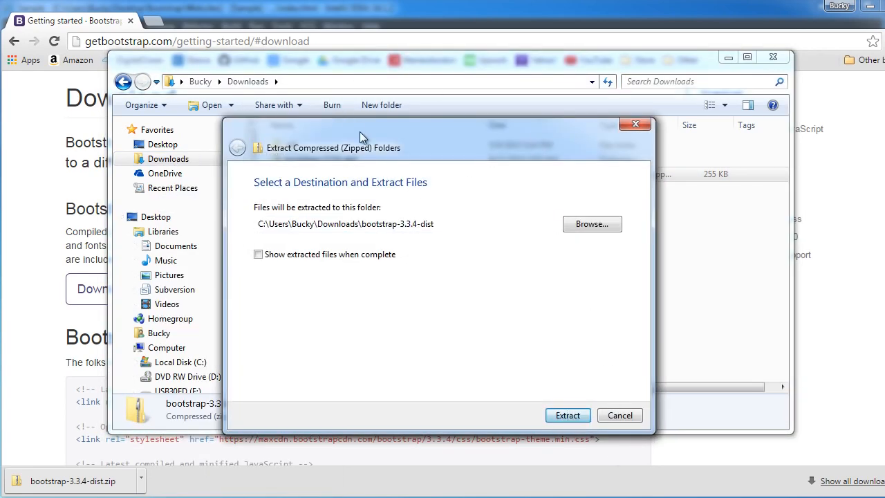
left_click(567, 415)
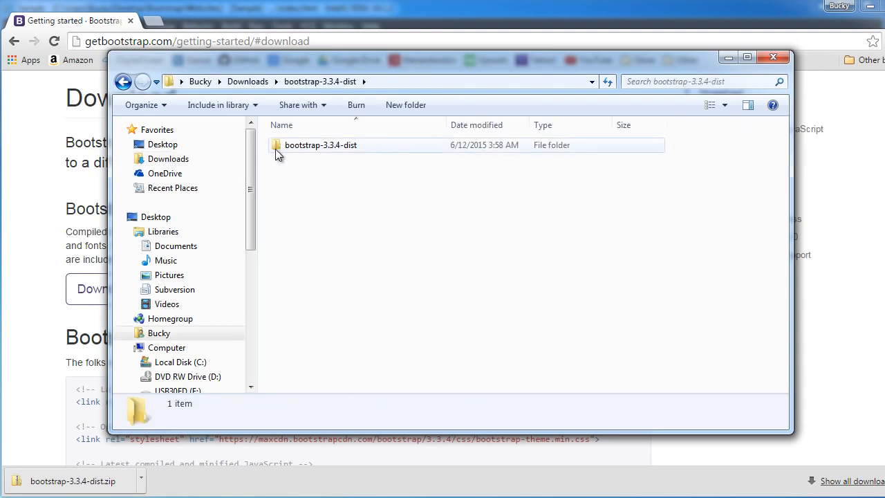
double_click(321, 145)
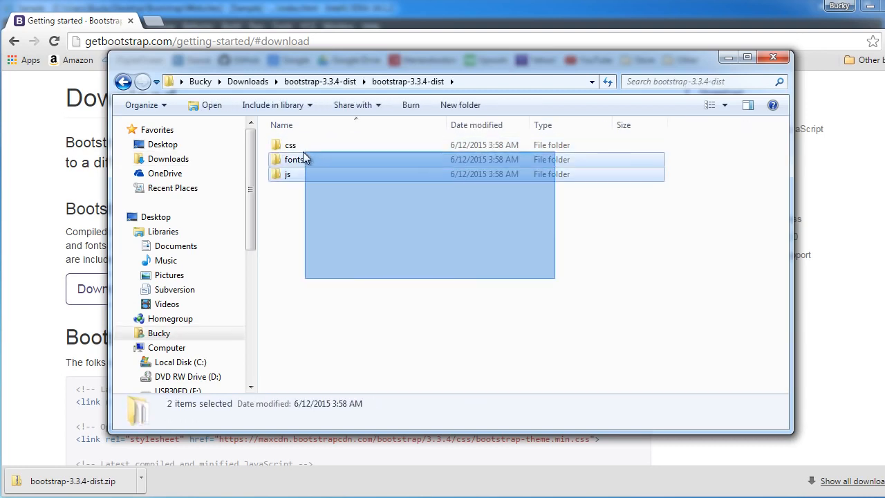
left_click(430, 282)
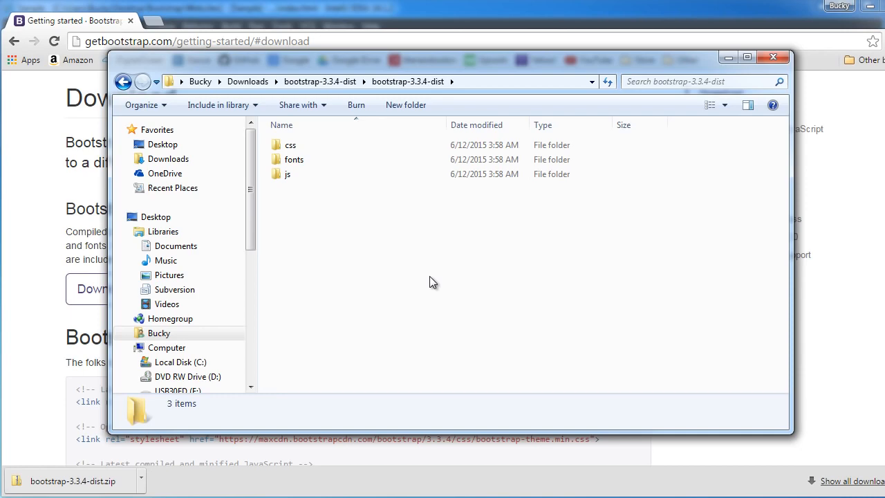
mouse_move(663, 221)
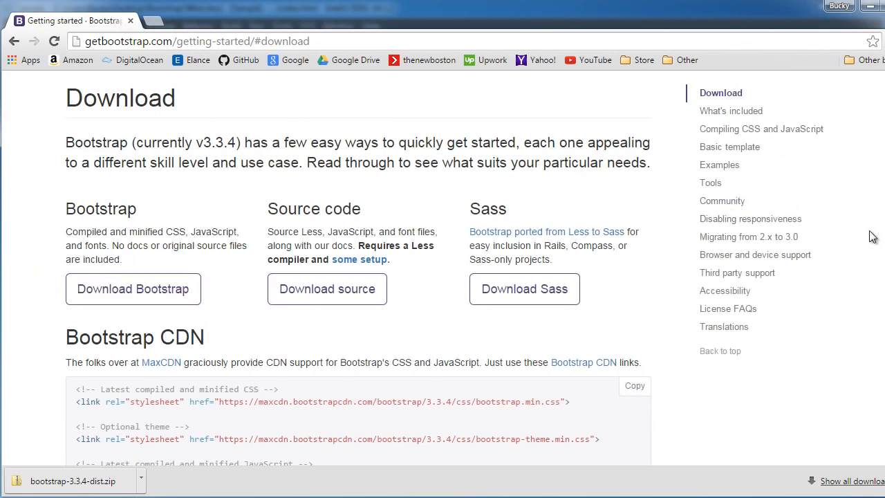
scroll("down", 3)
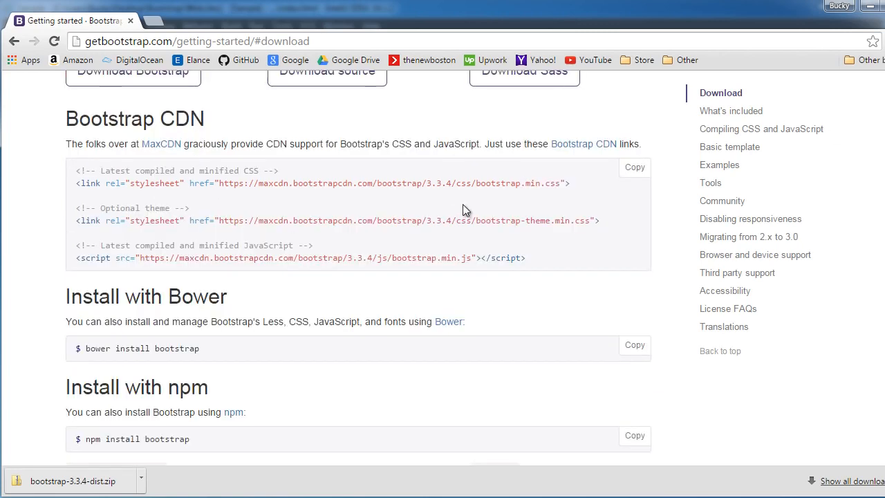
left_click_drag(77, 201, 526, 262)
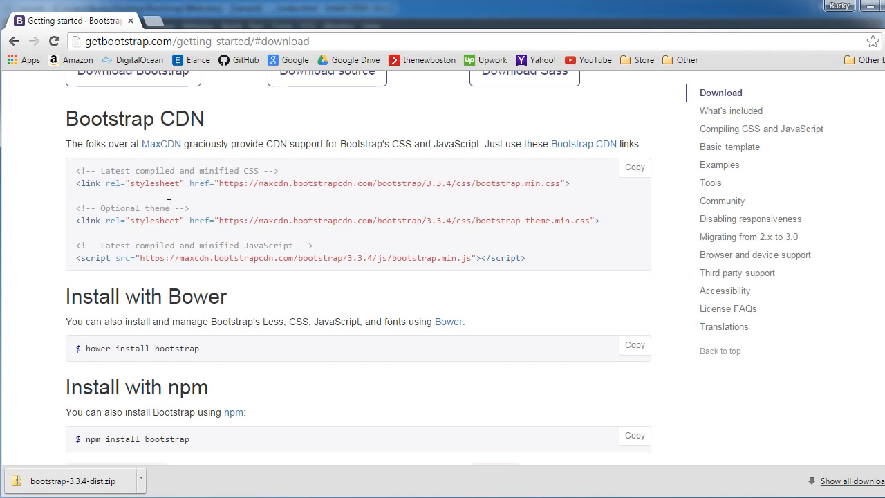
mouse_move(276, 142)
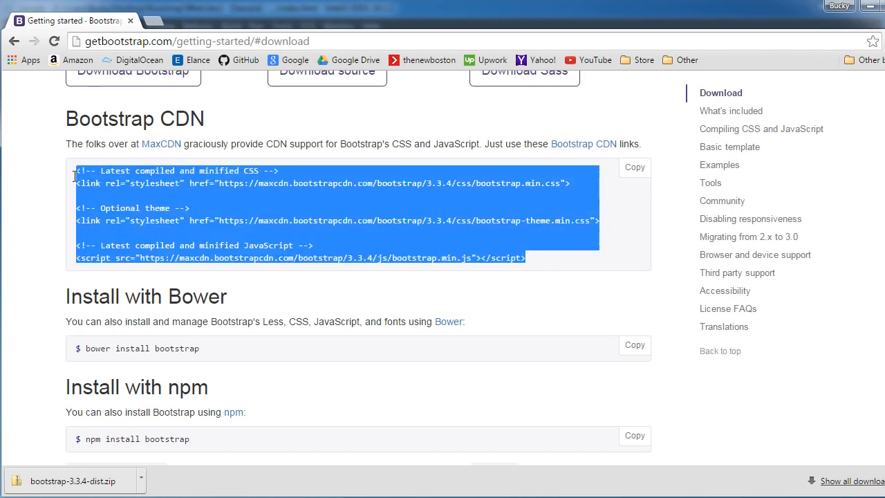
left_click(332, 173)
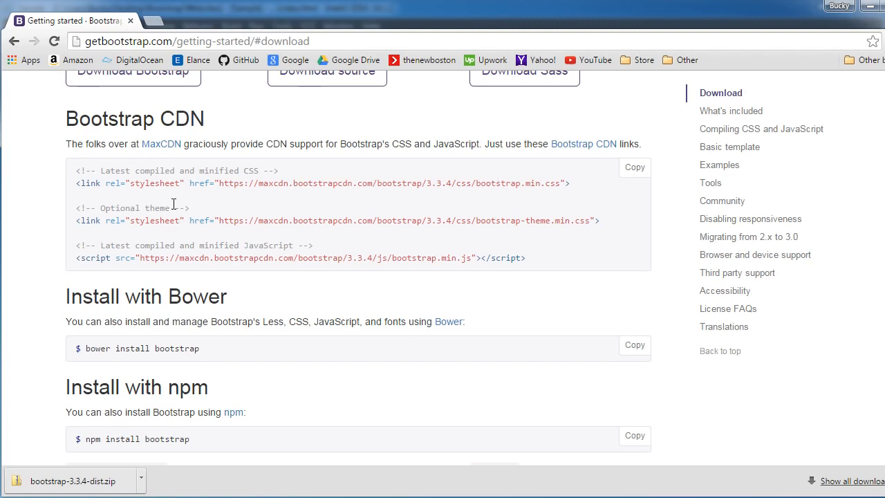
mouse_move(273, 139)
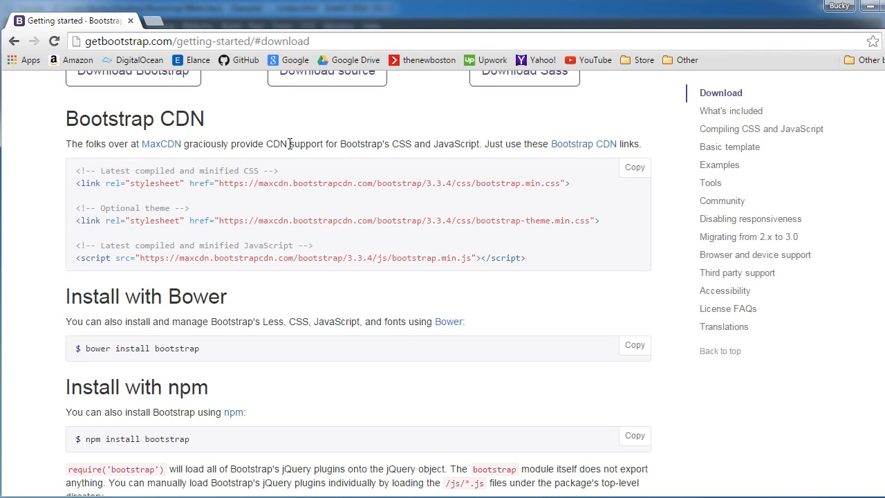
mouse_move(428, 296)
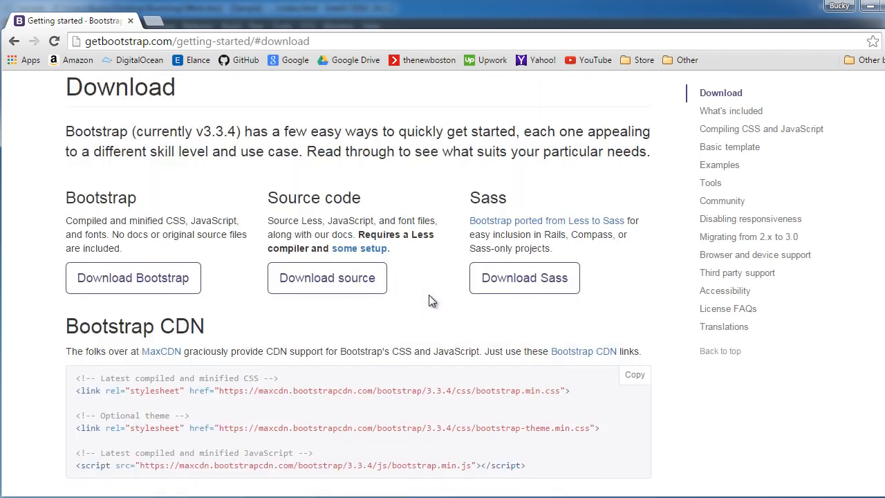
scroll("down", 3)
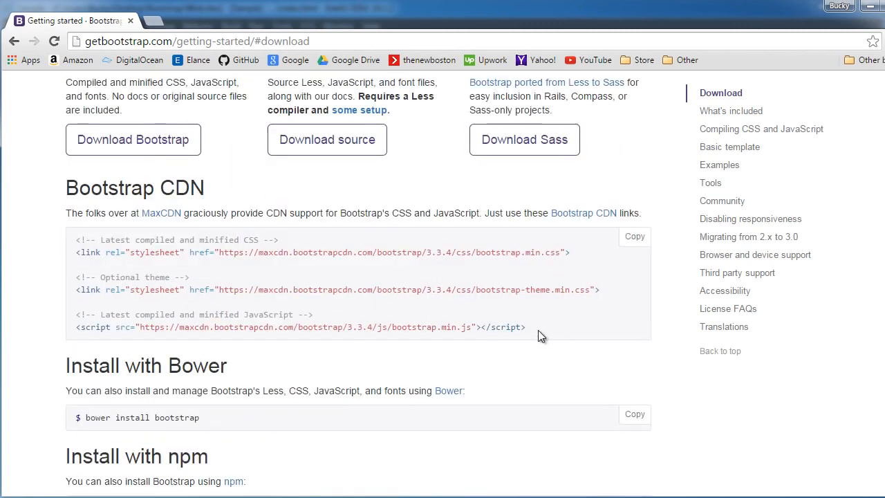
mouse_move(564, 326)
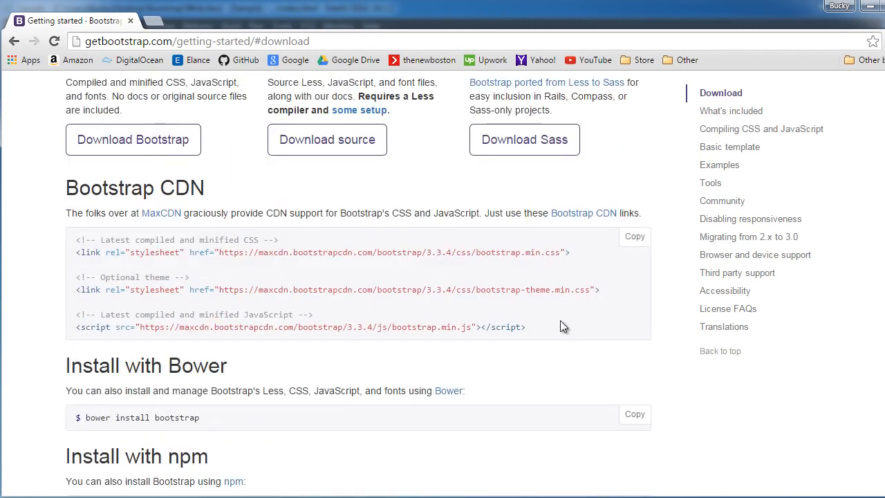
mouse_move(132, 138)
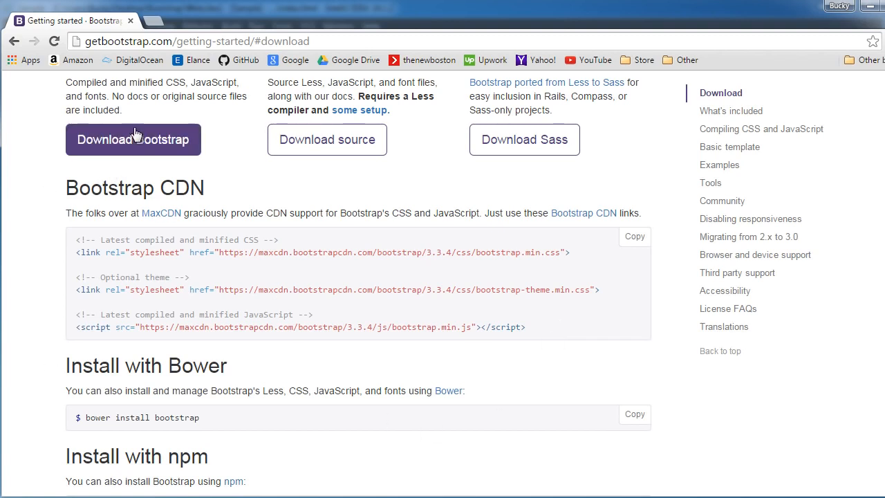
mouse_move(549, 332)
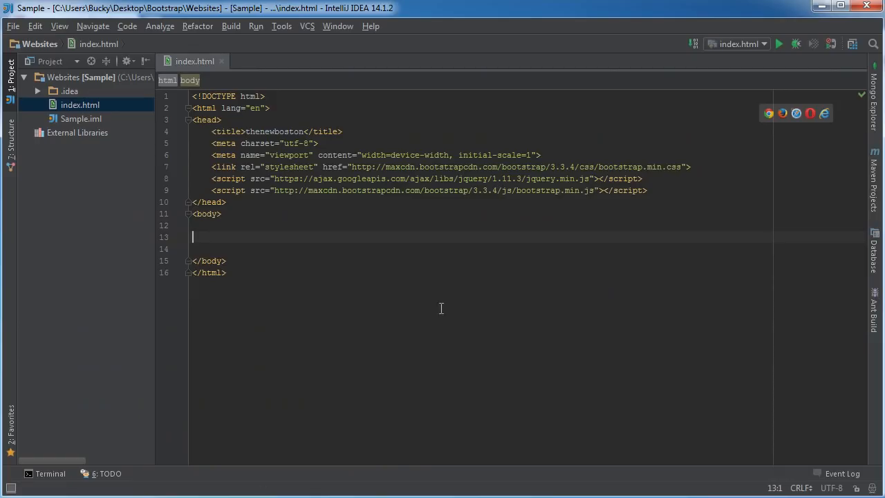
left_click(227, 272)
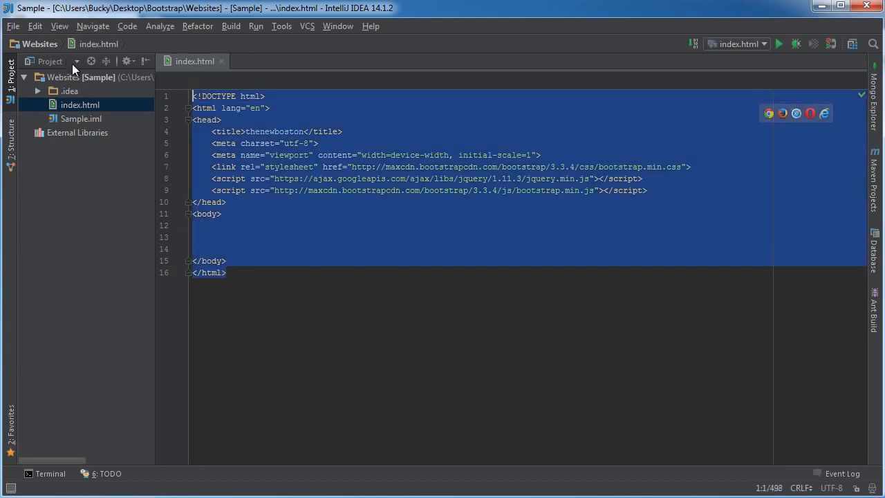
left_click(213, 237)
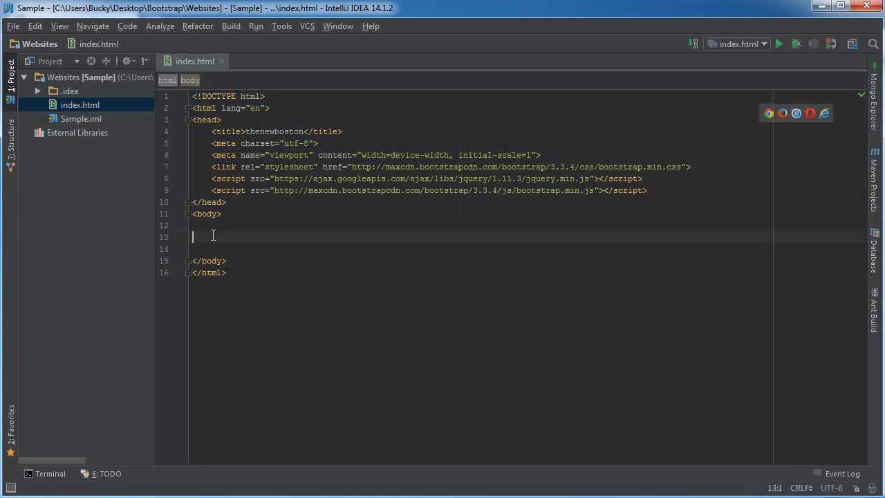
type("jhghgjhjhgj")
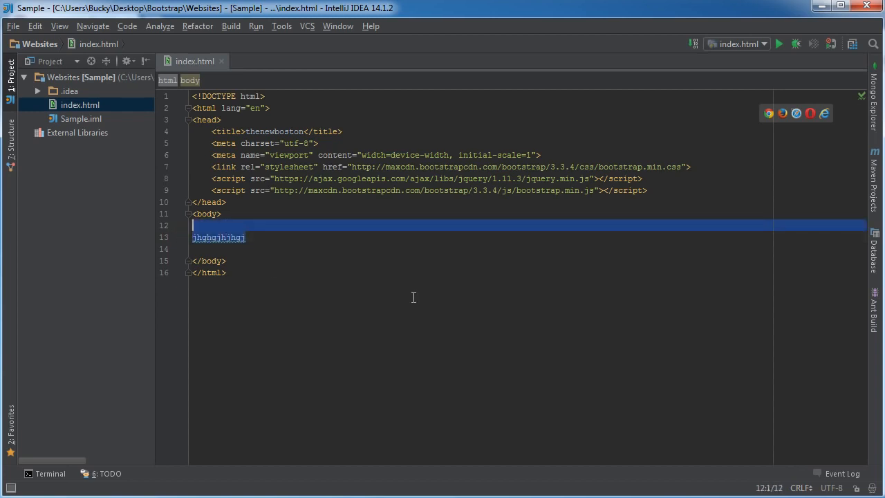
key("Delete")
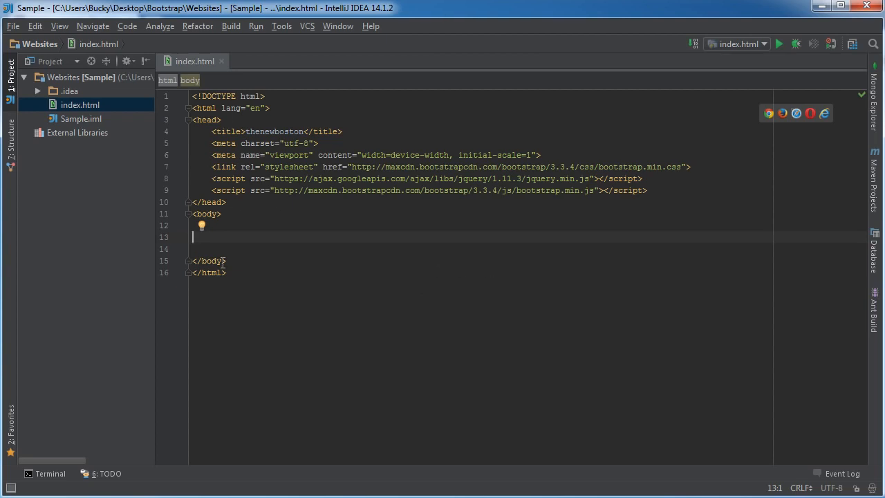
left_click(11, 25)
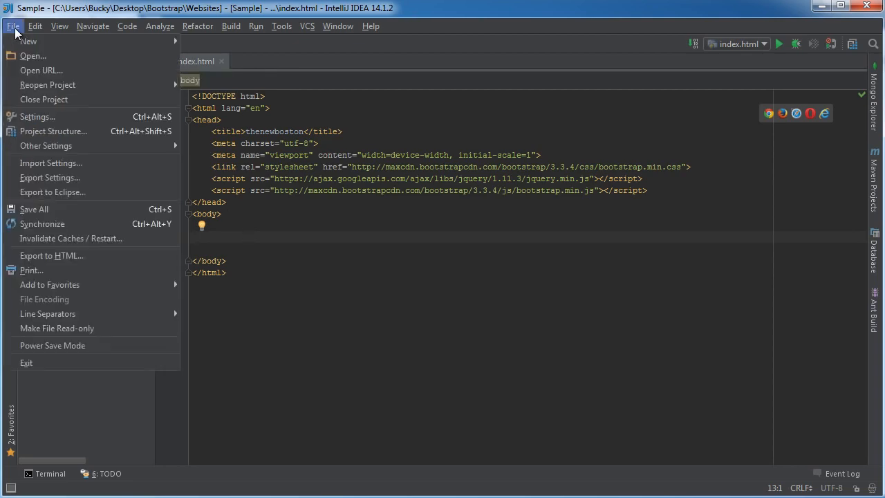
mouse_move(29, 41)
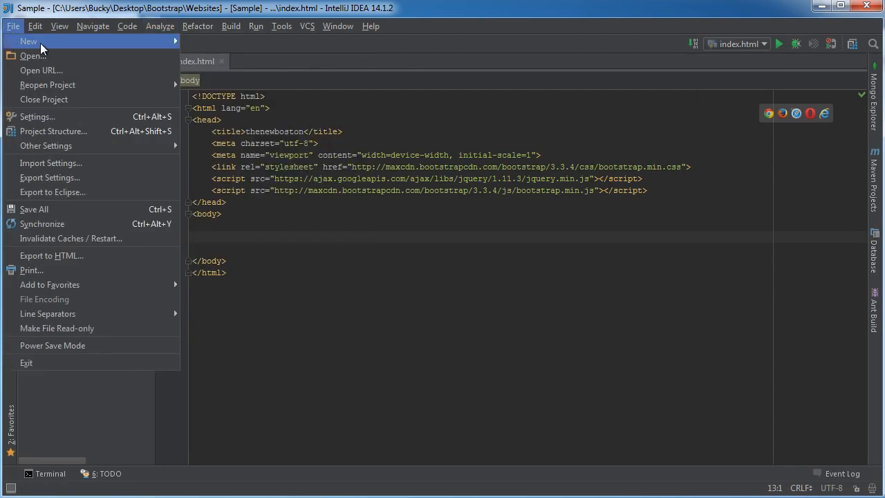
left_click(29, 42)
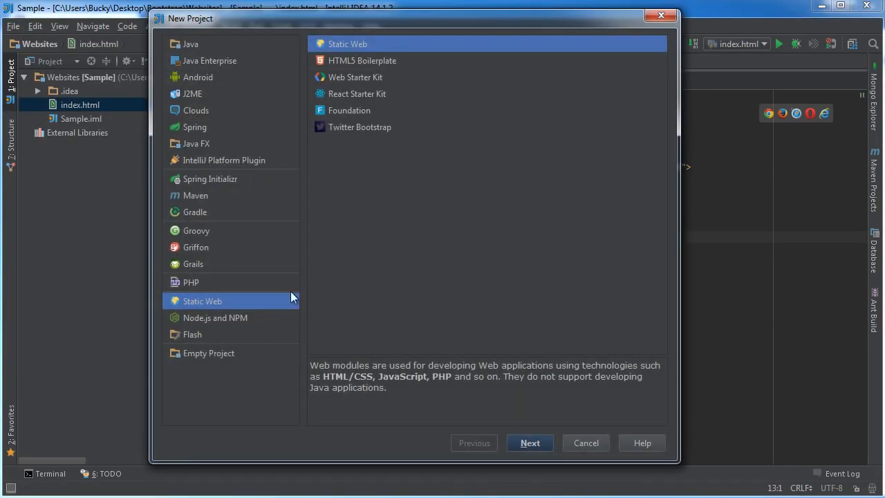
mouse_move(332, 133)
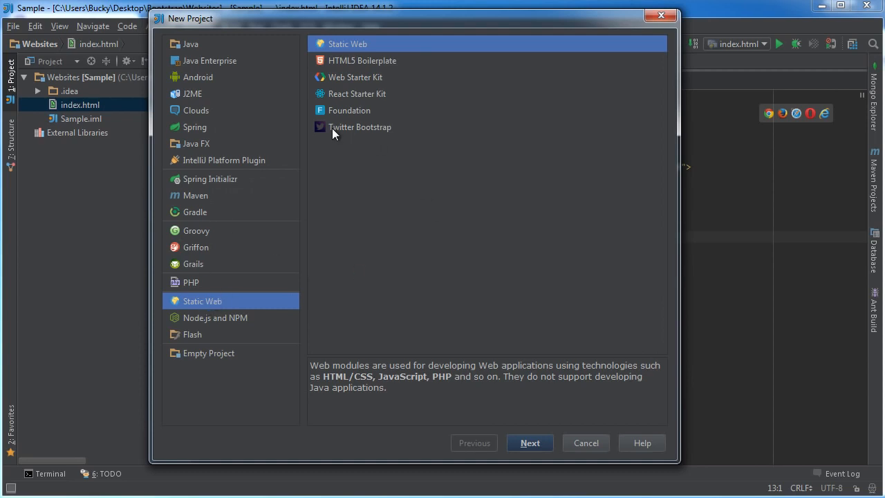
left_click(360, 127)
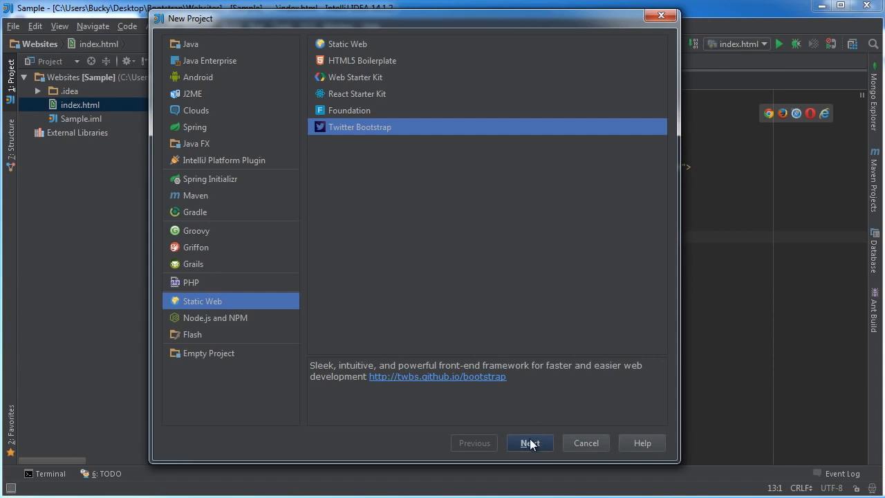
left_click(530, 442)
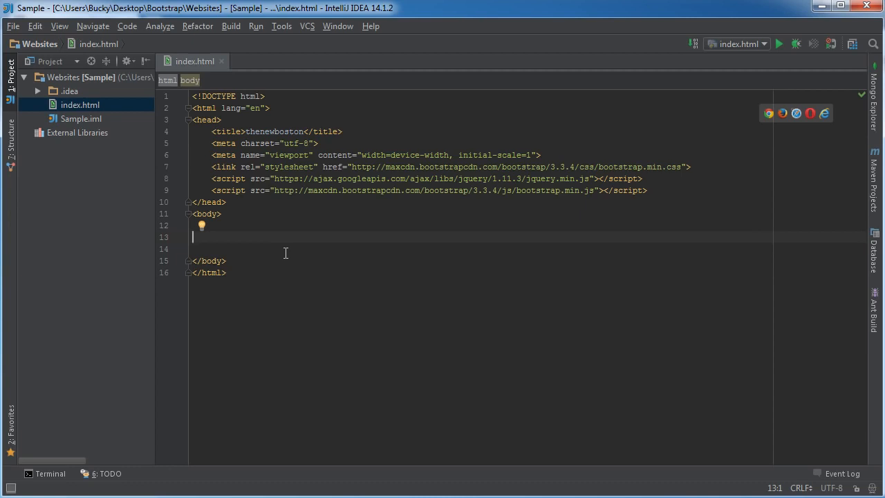
type("dsdasd")
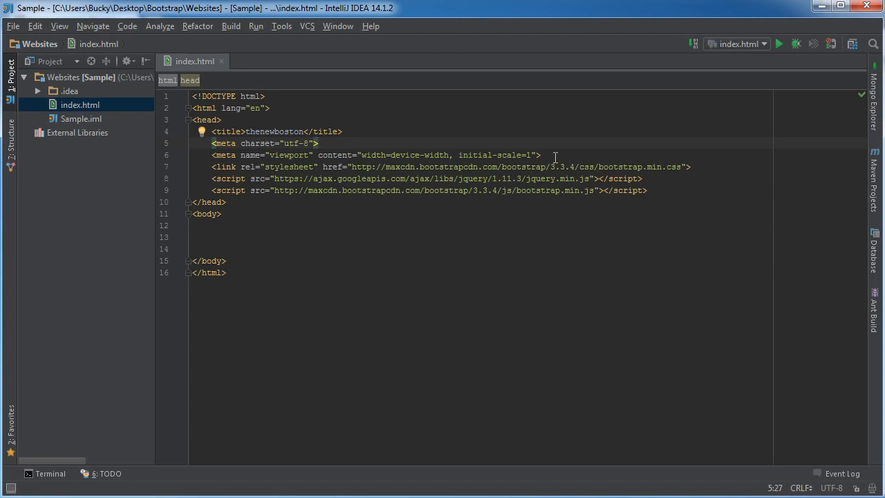
double_click(289, 154)
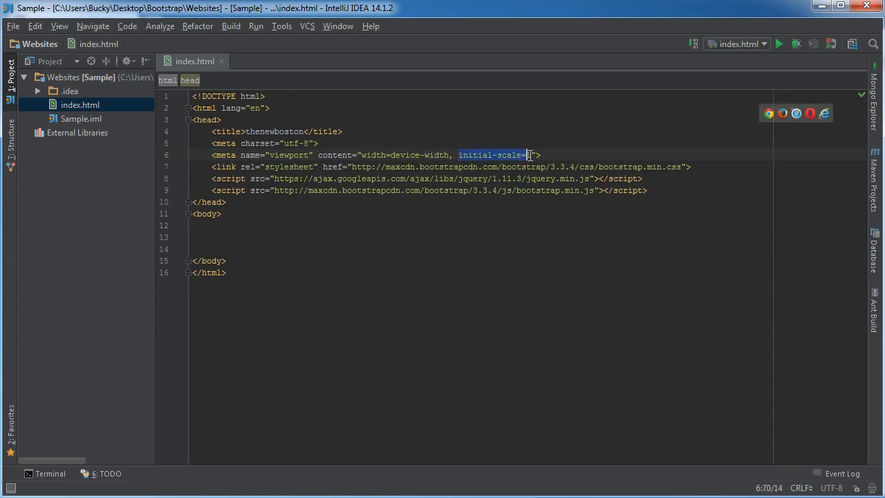
type("1")
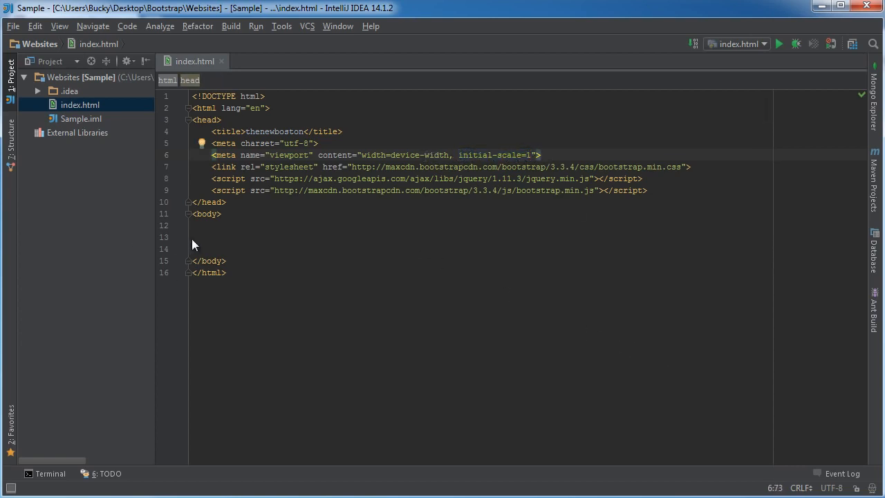
left_click(221, 238)
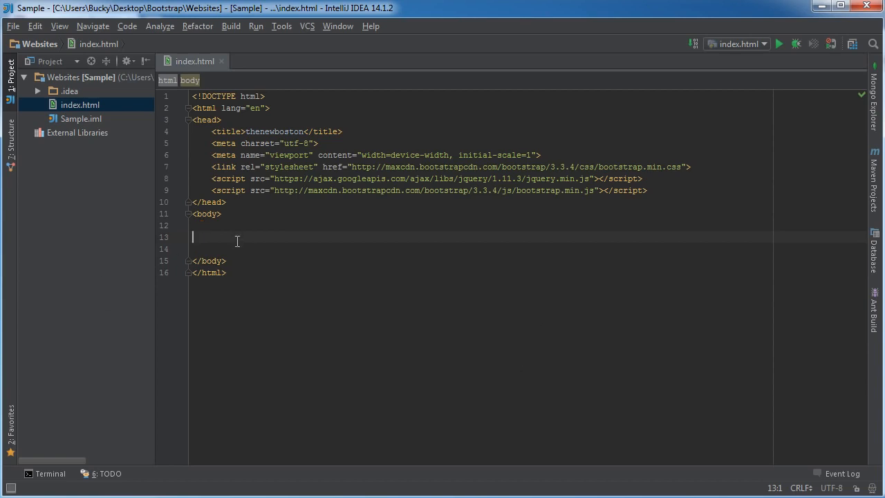
Add a div with class="container" inside the body, split onto opening and closing lines.
type("<div></div>")
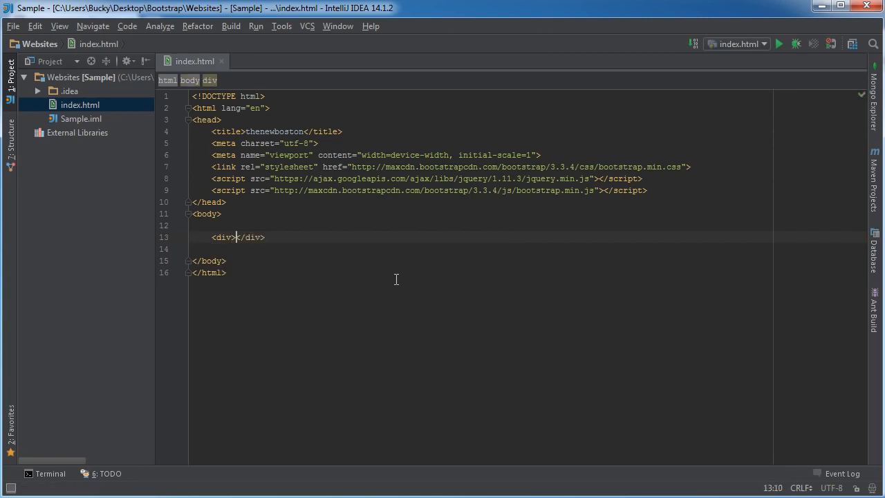
key("enter")
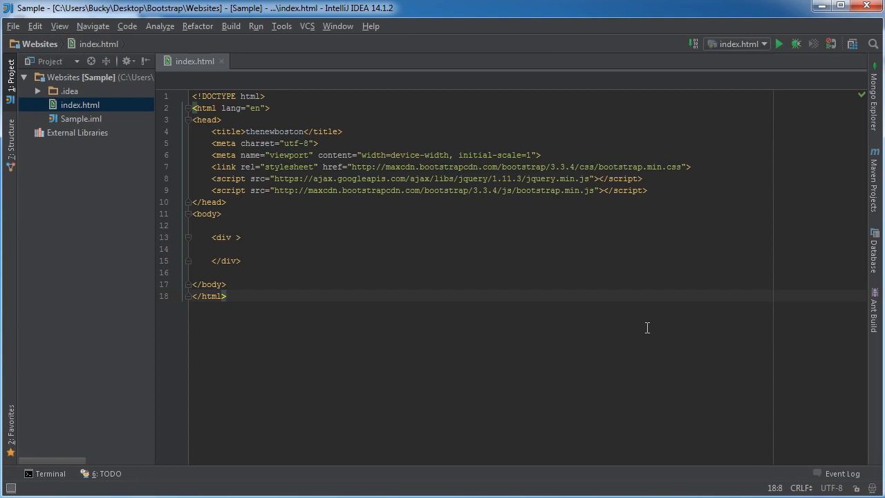
mouse_move(240, 241)
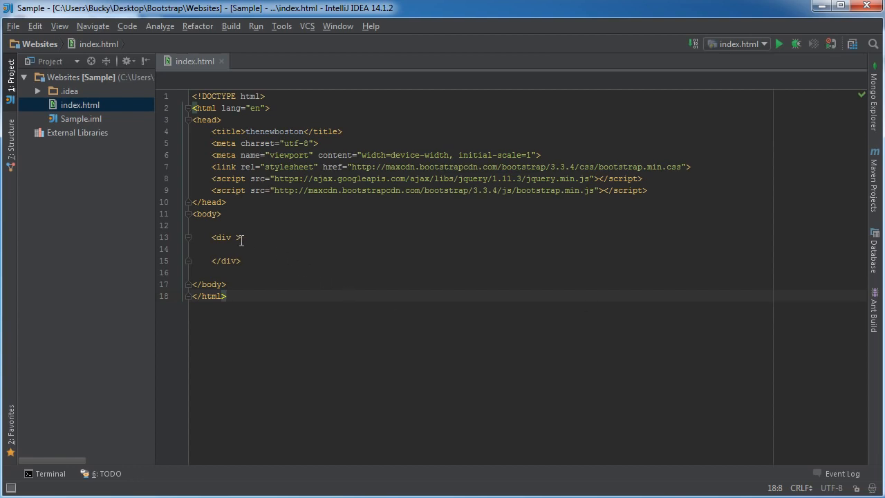
type("cla")
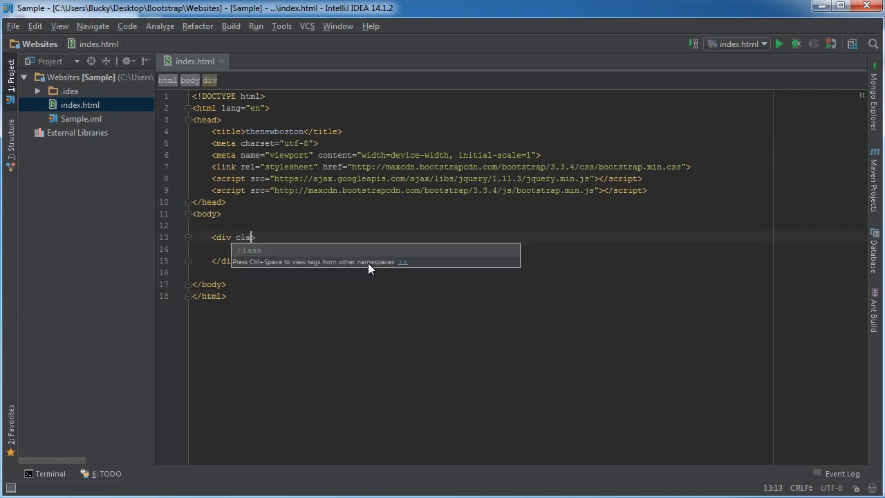
type("ss=\"\"")
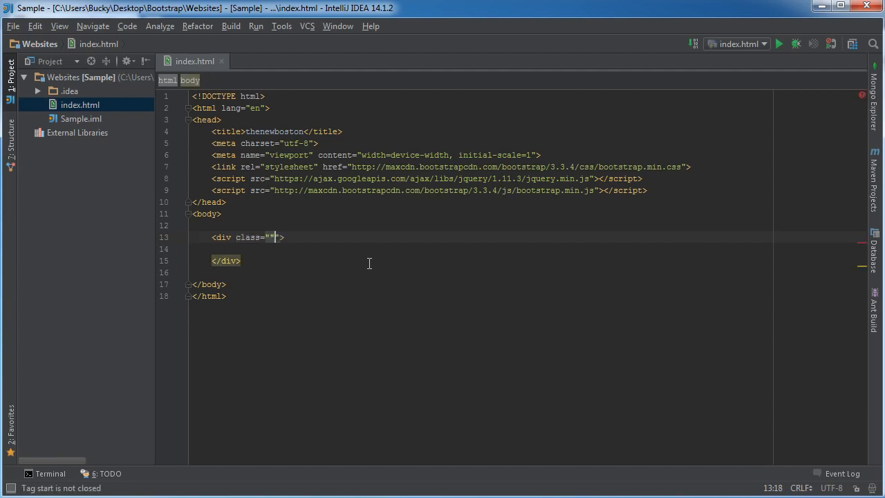
type("container-f")
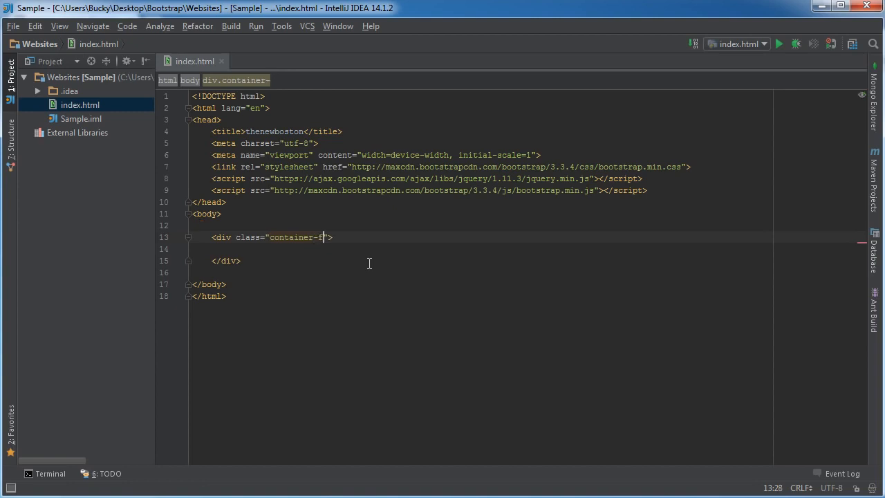
Briefly change the class to container-fluid, then restore it to plain container.
type("luid")
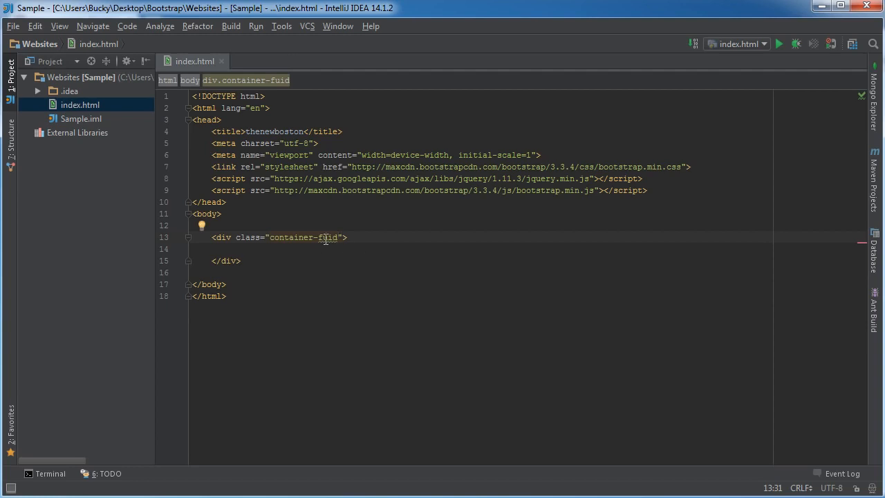
type("l")
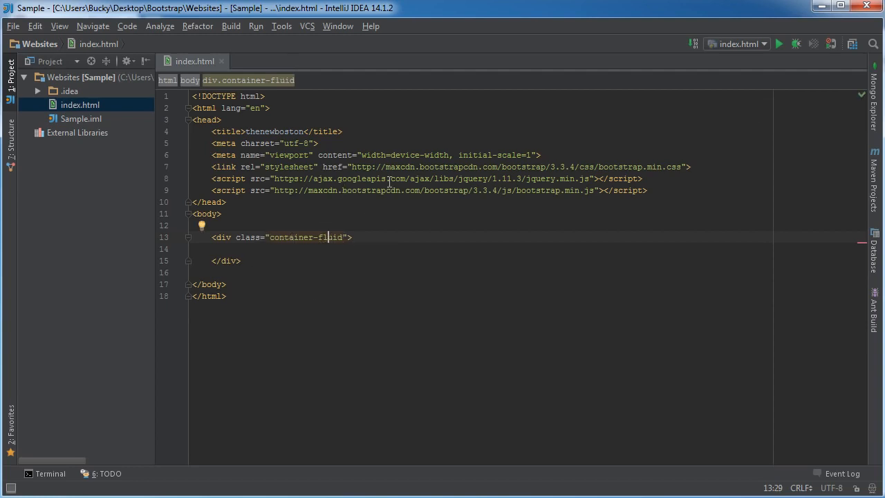
key("BackSpace")
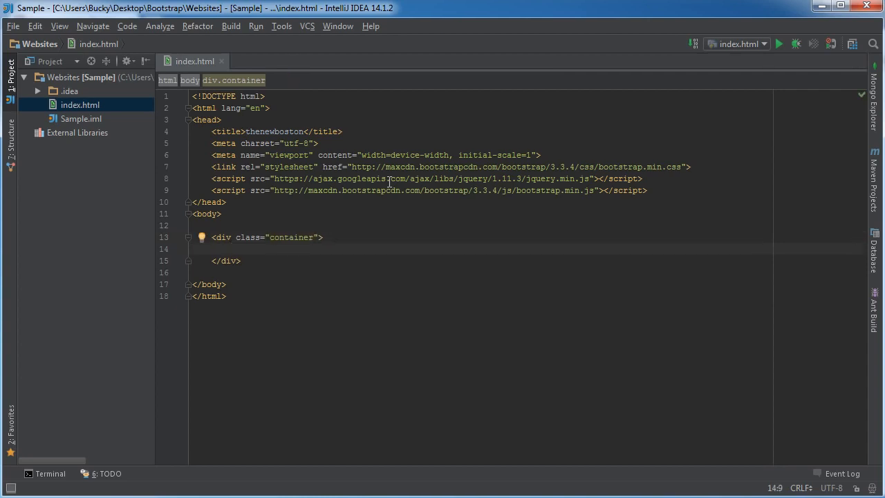
Add an h1 heading reading 'Welcome to thenewboston' inside the container.
type("<h1>Welcome to t</h1>")
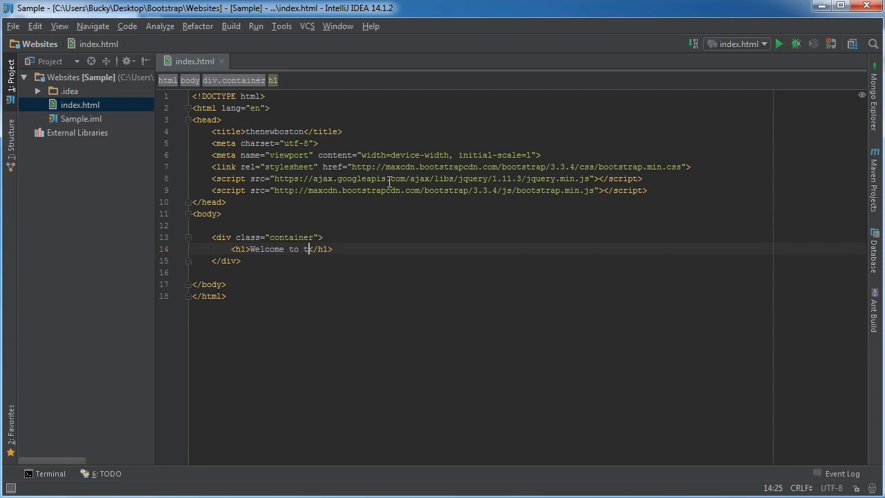
type("henewbos")
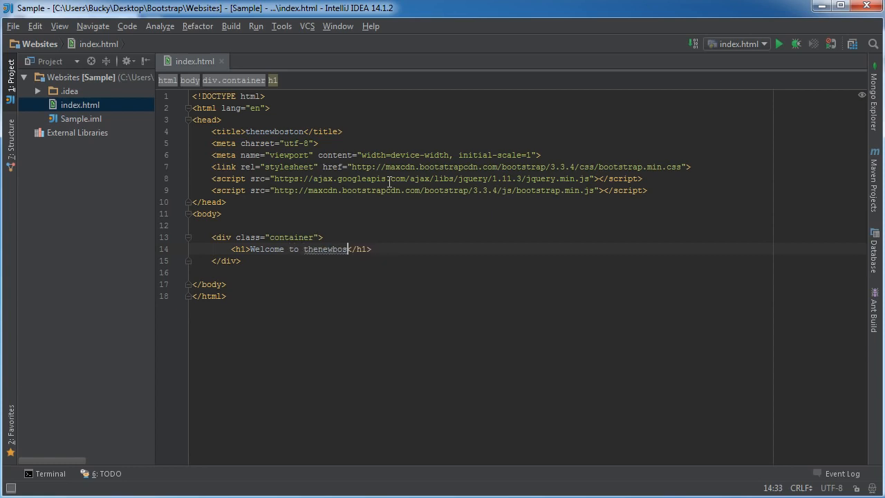
type("ton")
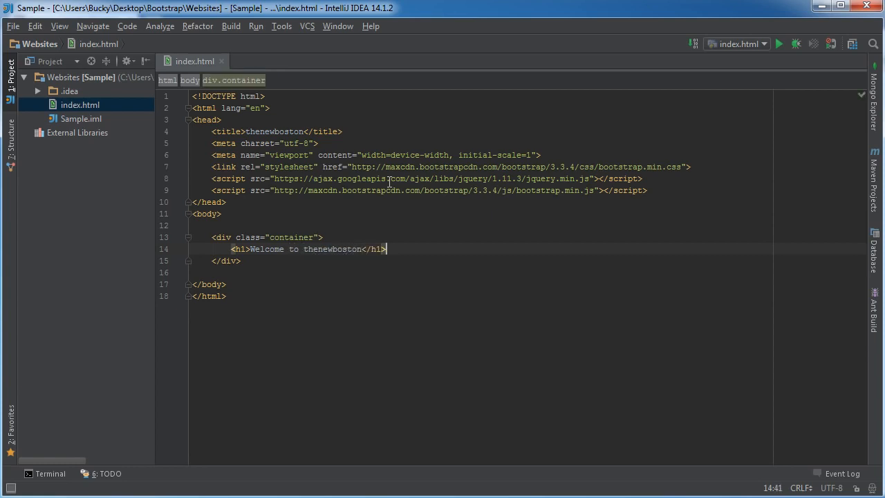
Add a paragraph 'I love thenewb... name is Bucky.' and run index.html in Chrome.
type("<p></p>")
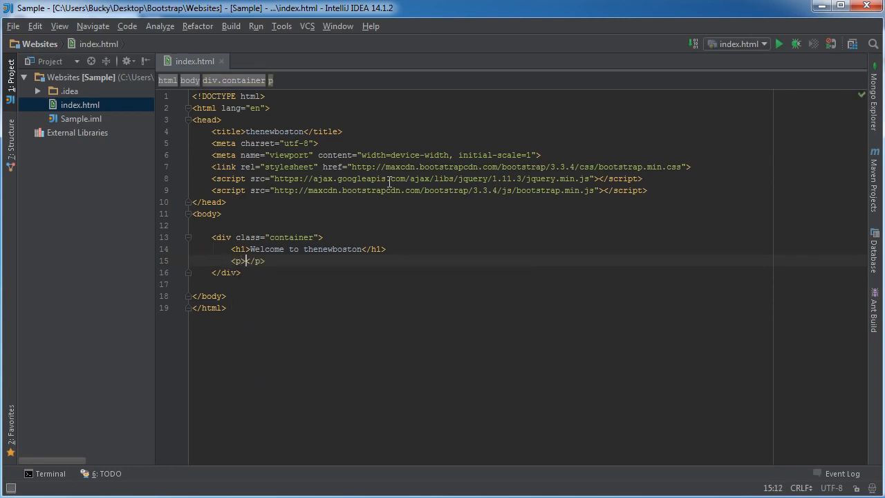
type("I love thenewboston, my")
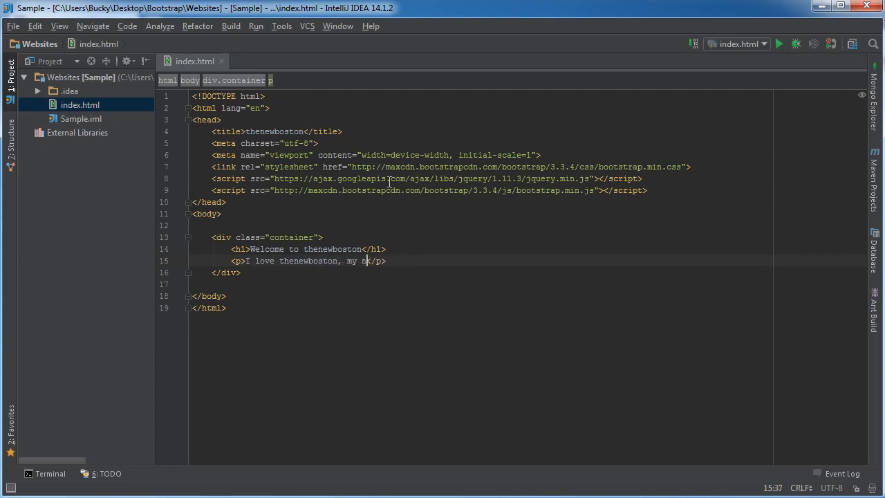
type("name is Bucky.")
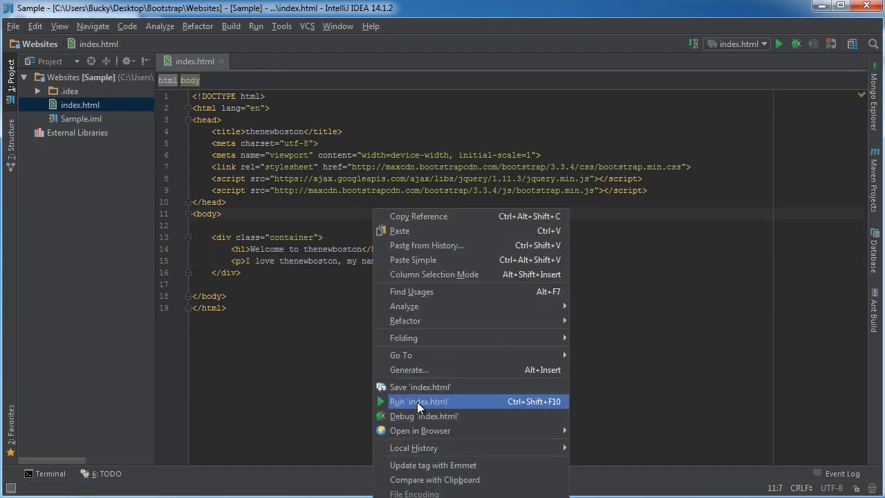
left_click(419, 401)
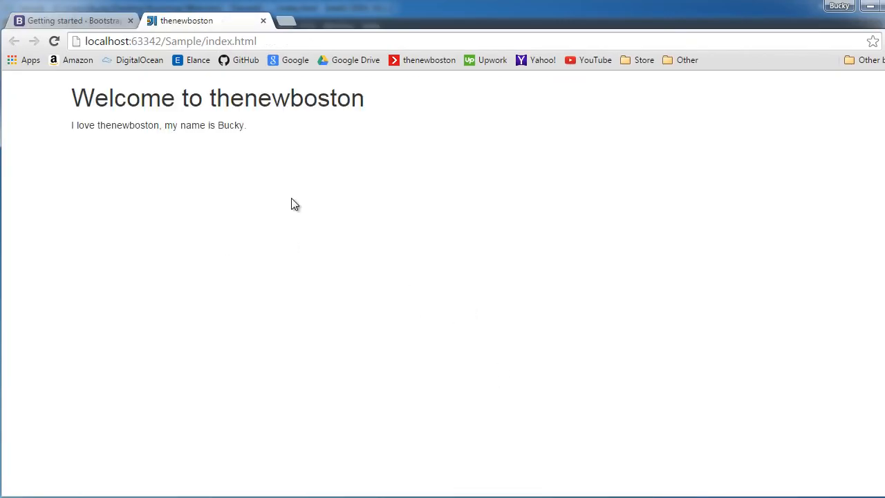